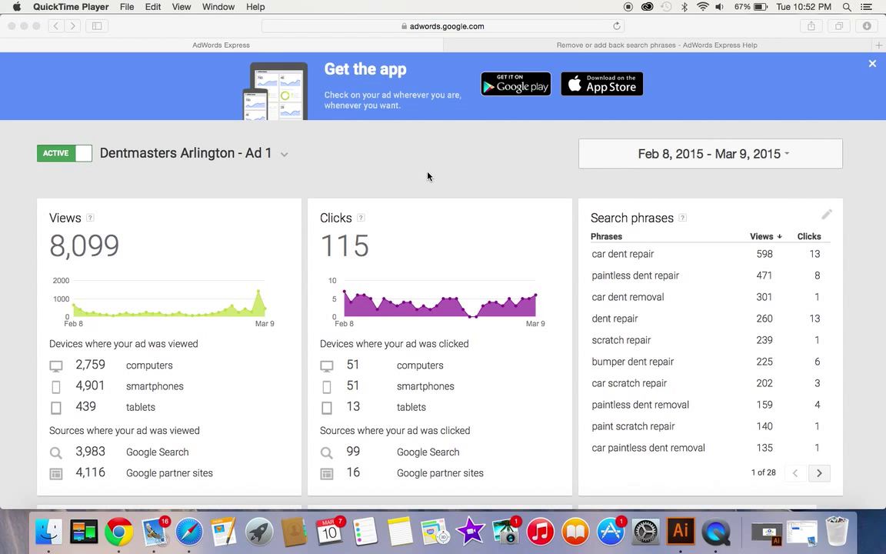
mouse_move(603, 329)
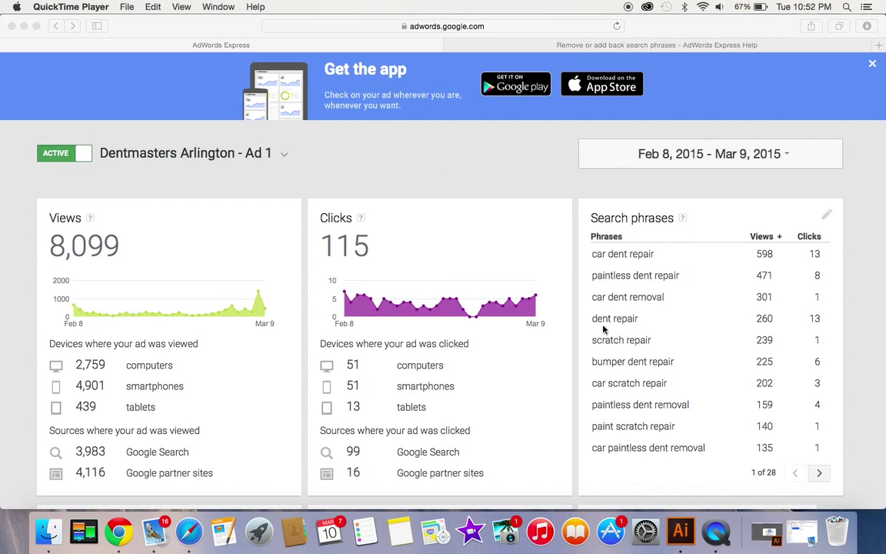
mouse_move(673, 354)
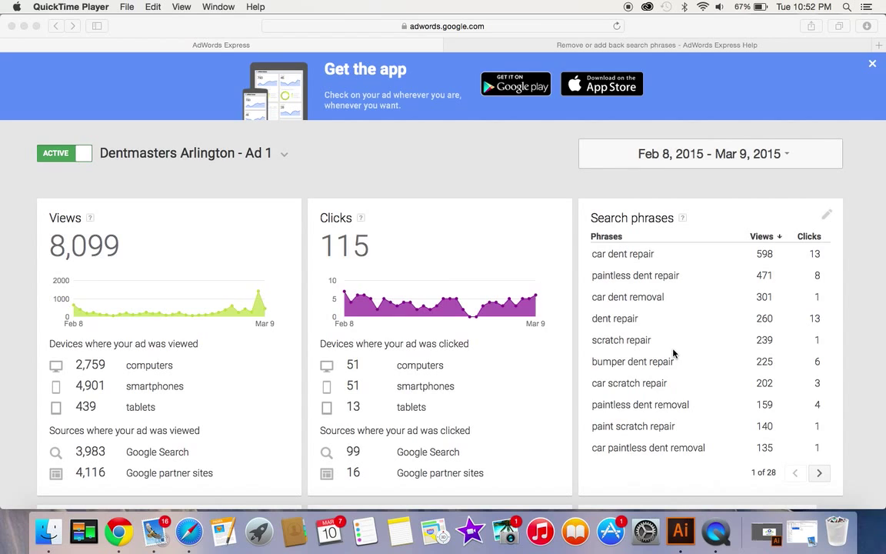
mouse_move(582, 254)
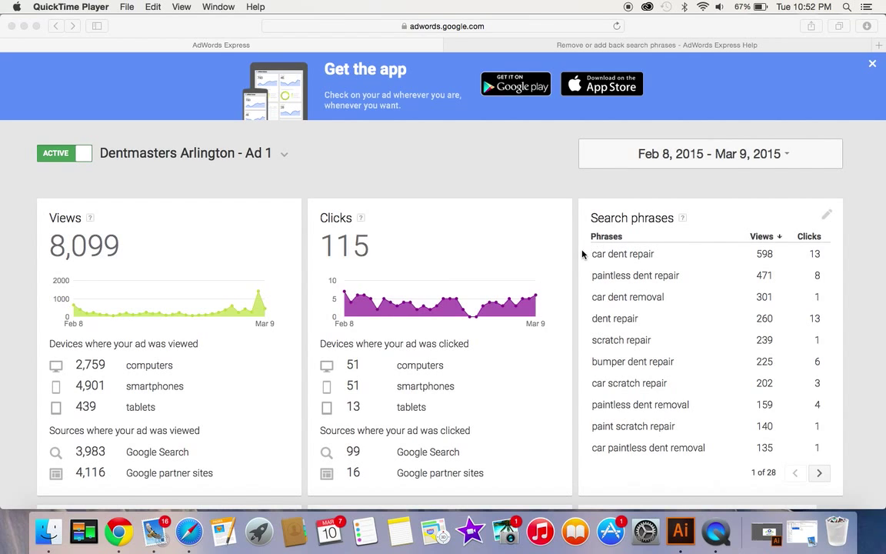
mouse_move(579, 343)
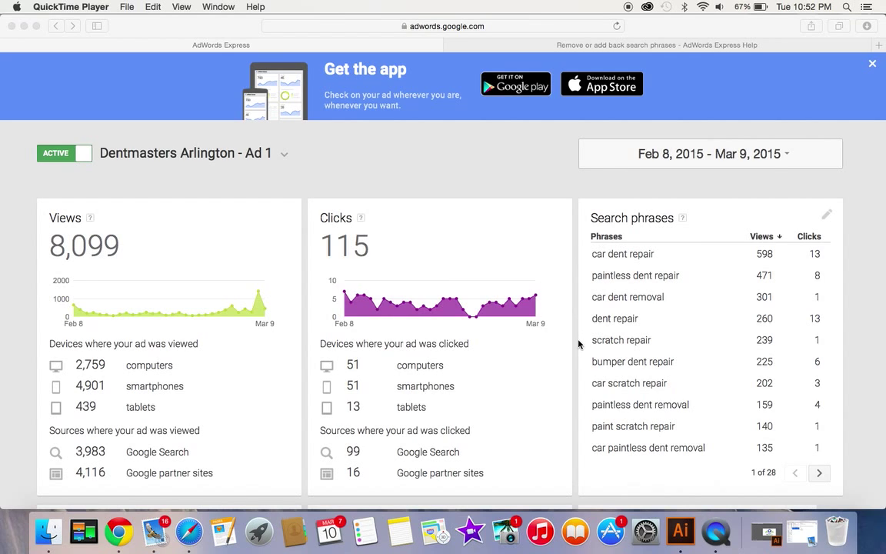
mouse_move(643, 347)
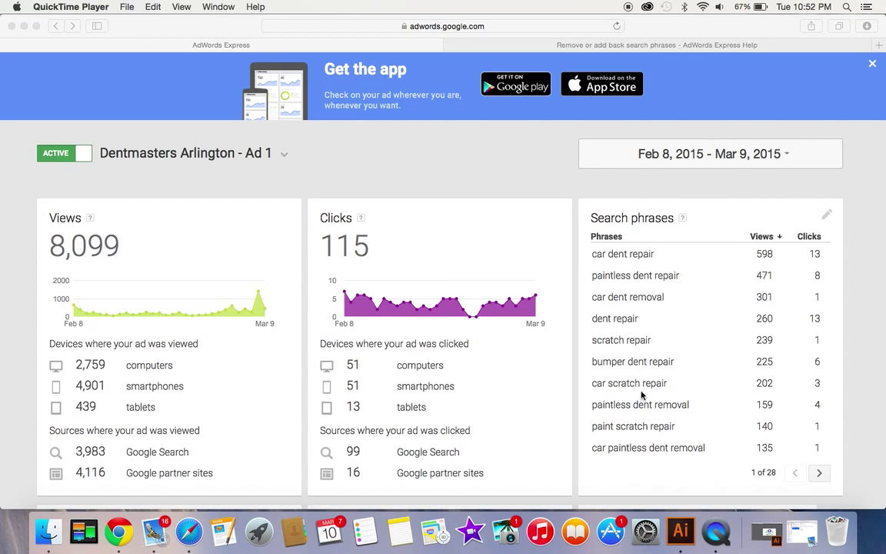
mouse_move(687, 328)
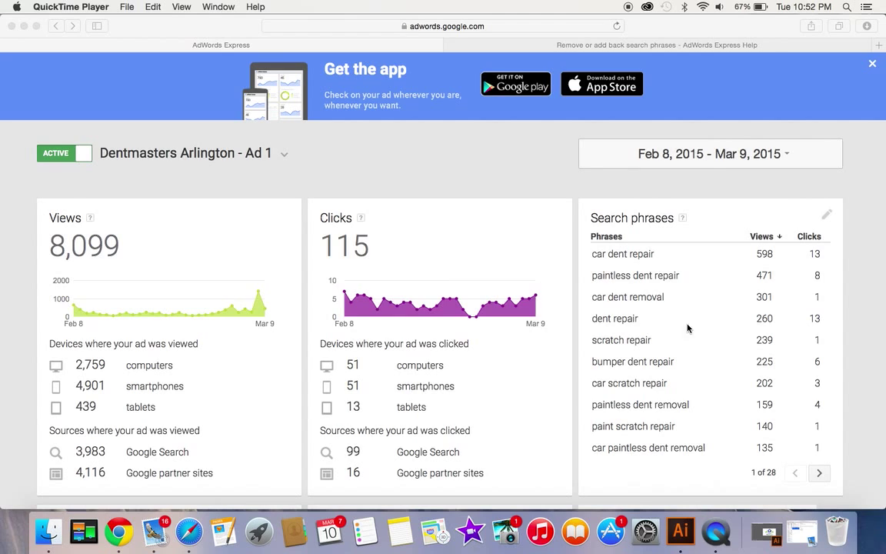
mouse_move(645, 309)
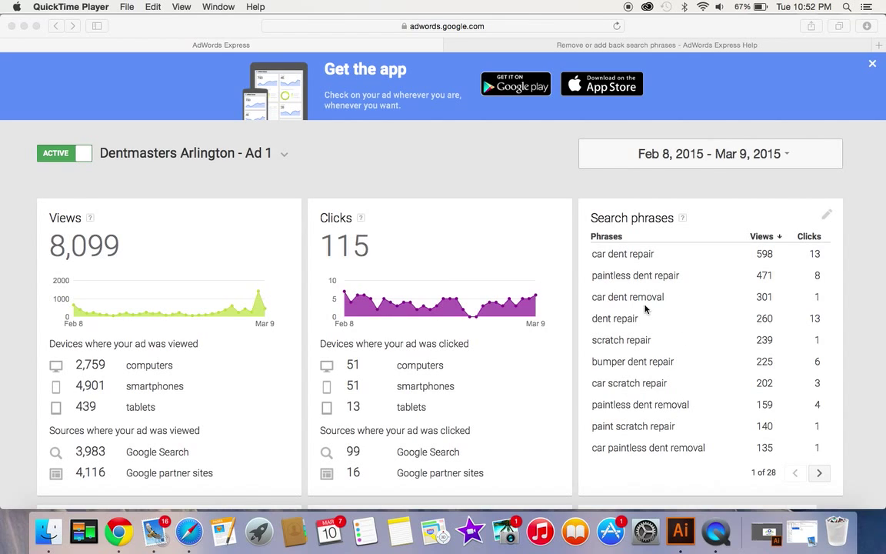
mouse_move(629, 382)
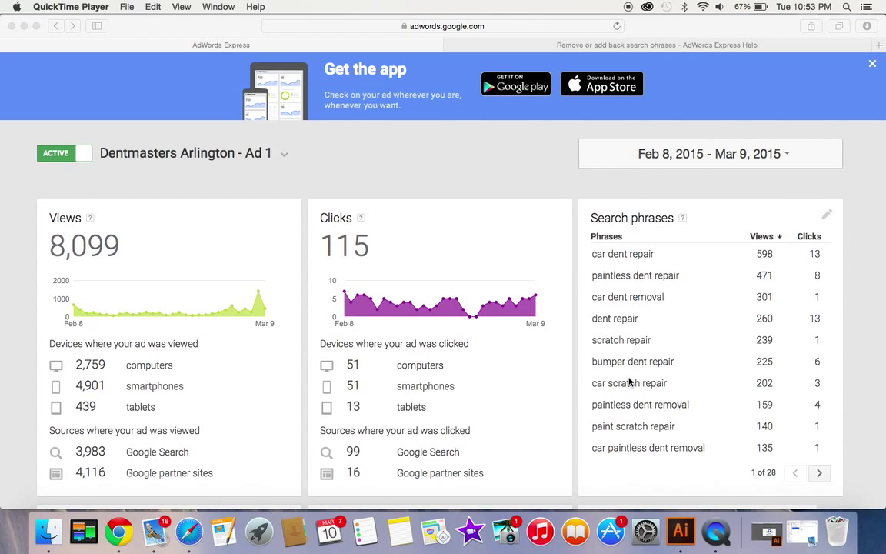
Step: Edit the search phrases and untick 'scratch repair', 'car scratch repair' and another page-1 scratch phrase
scroll("down", 3)
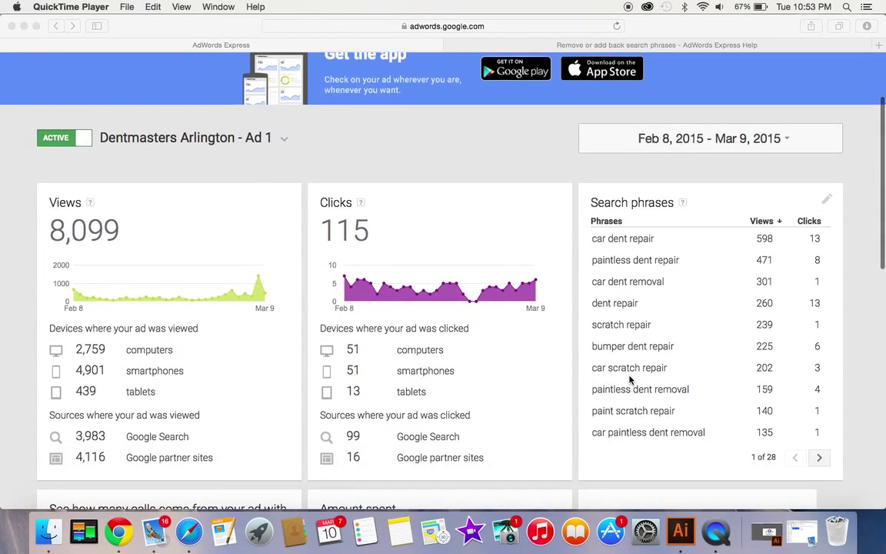
scroll("down", 3)
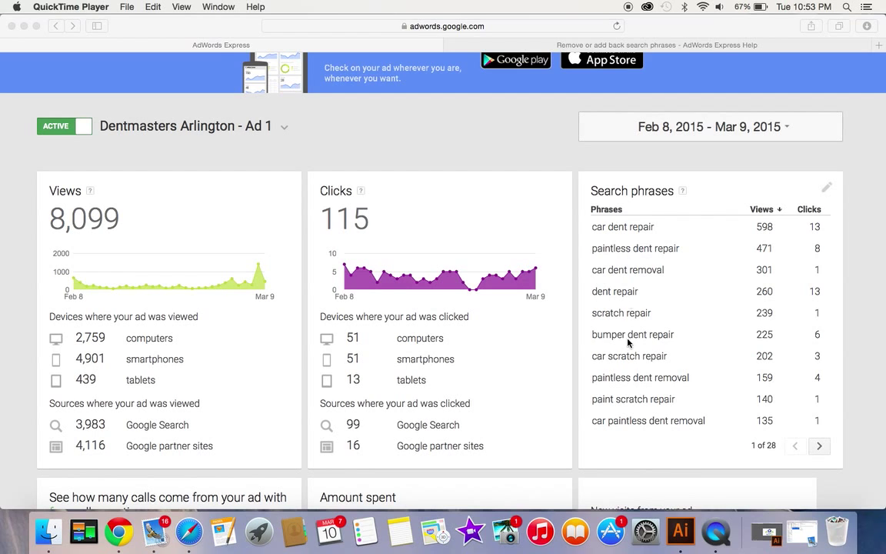
mouse_move(815, 197)
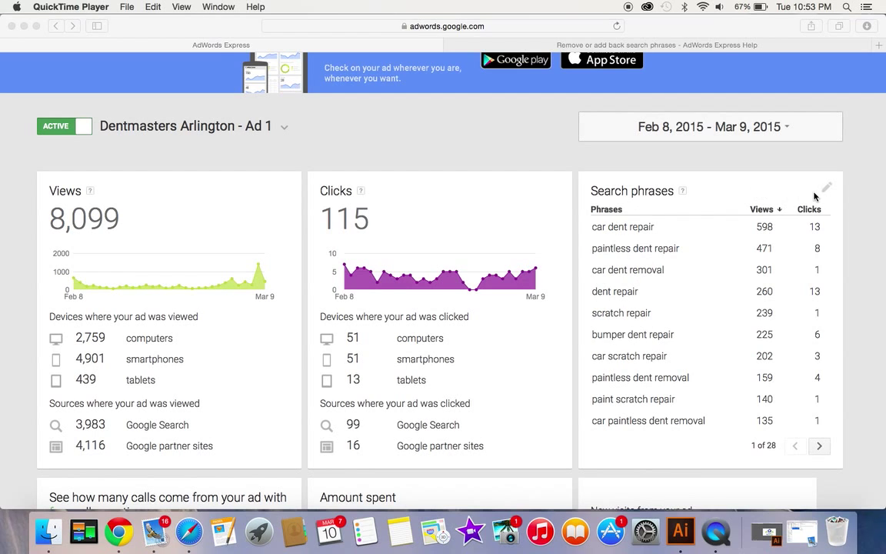
left_click(118, 531)
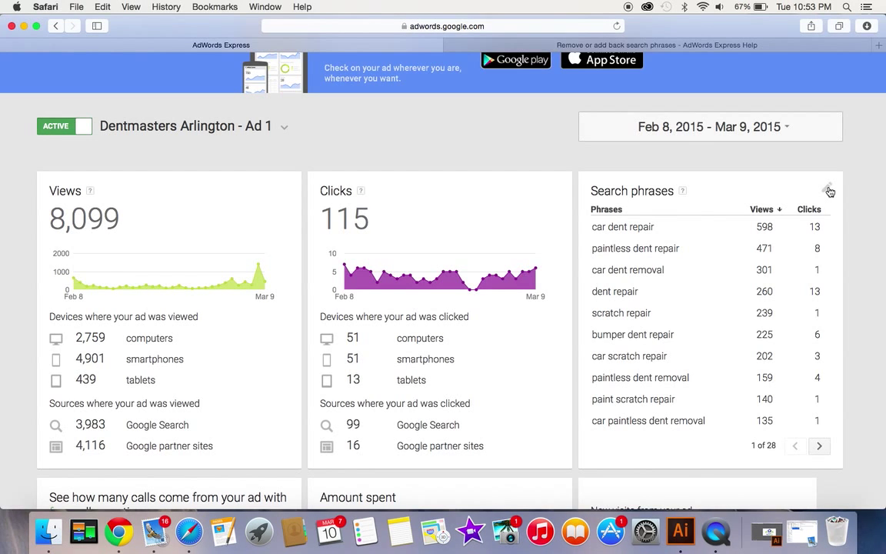
mouse_move(828, 191)
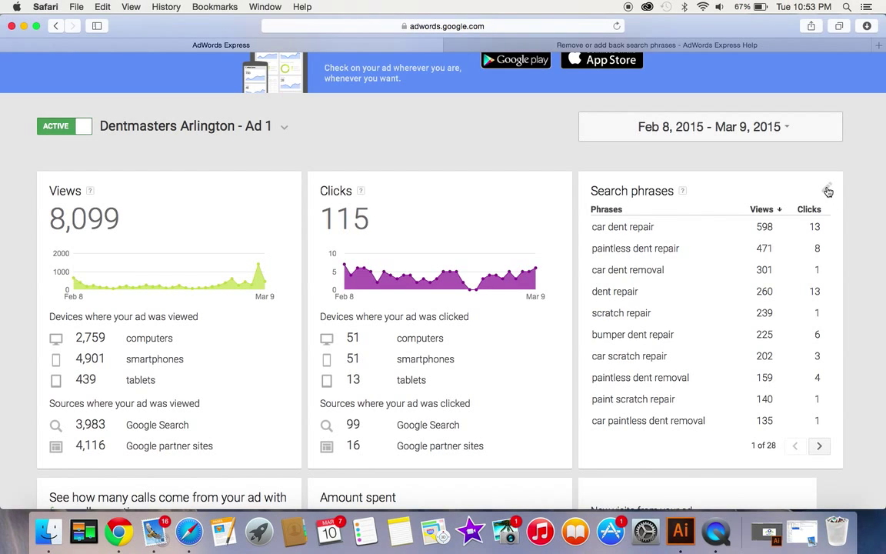
left_click(827, 190)
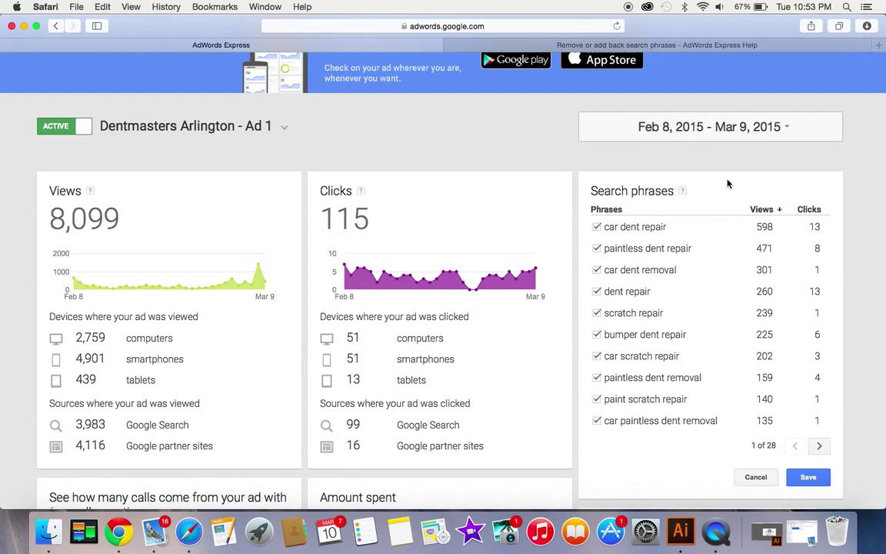
mouse_move(670, 419)
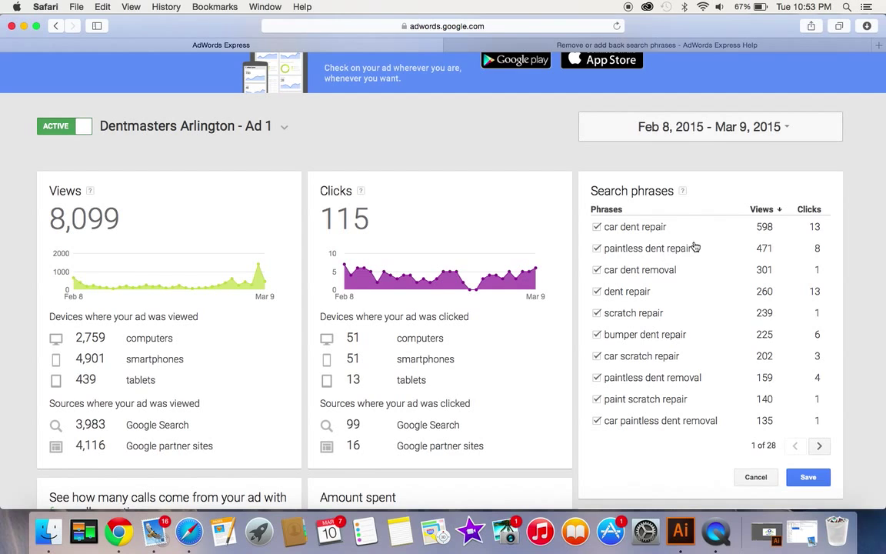
mouse_move(659, 311)
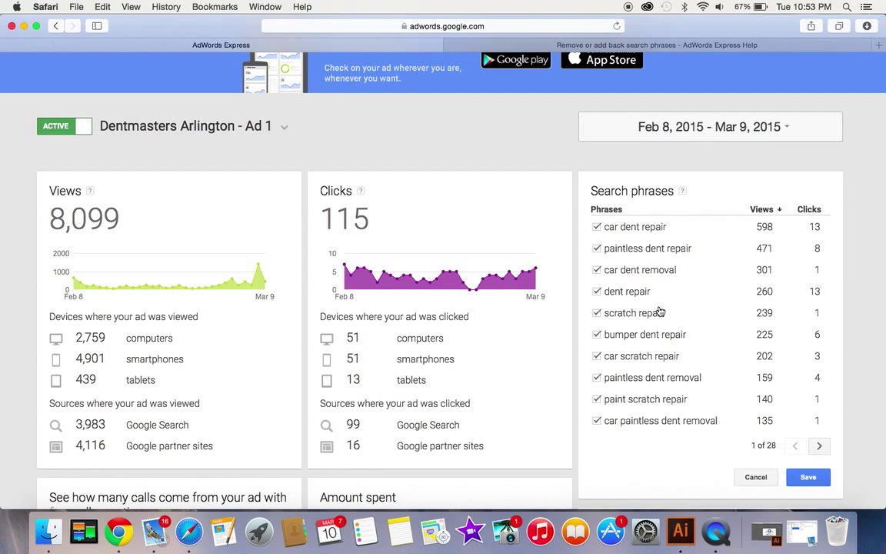
mouse_move(669, 294)
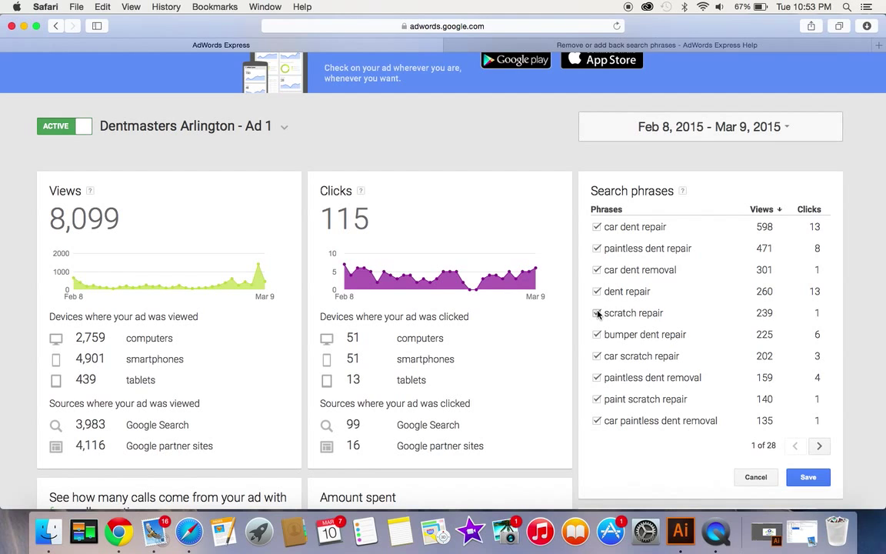
left_click(597, 312)
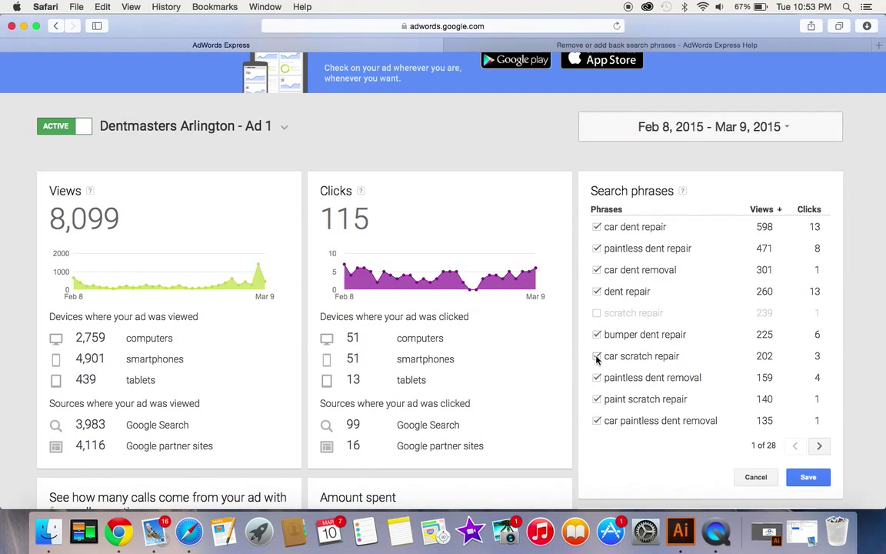
left_click(597, 355)
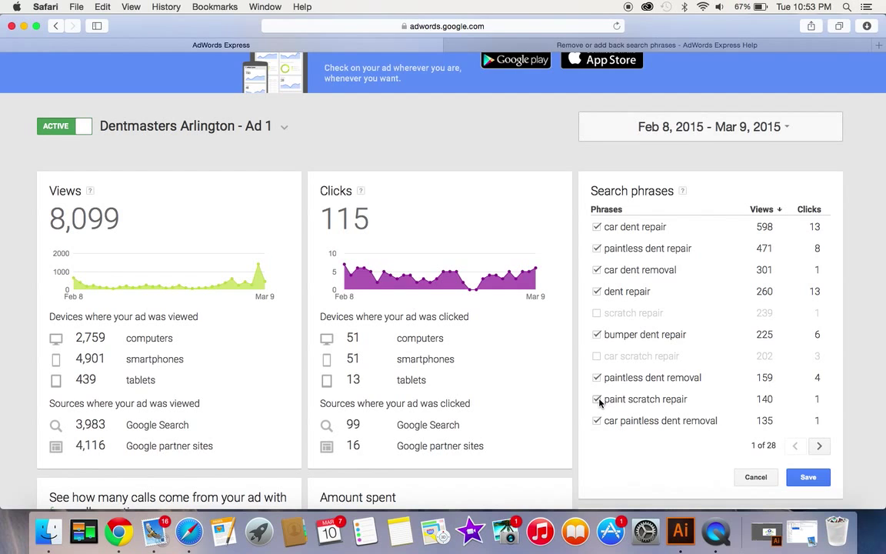
left_click(597, 399)
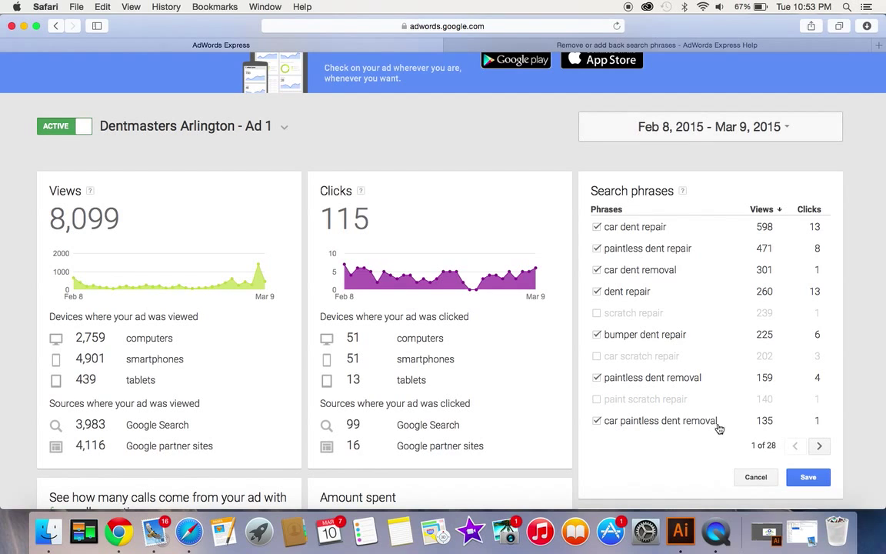
Step: Untick a scratch phrase on page 2, then move to page 3
left_click(818, 445)
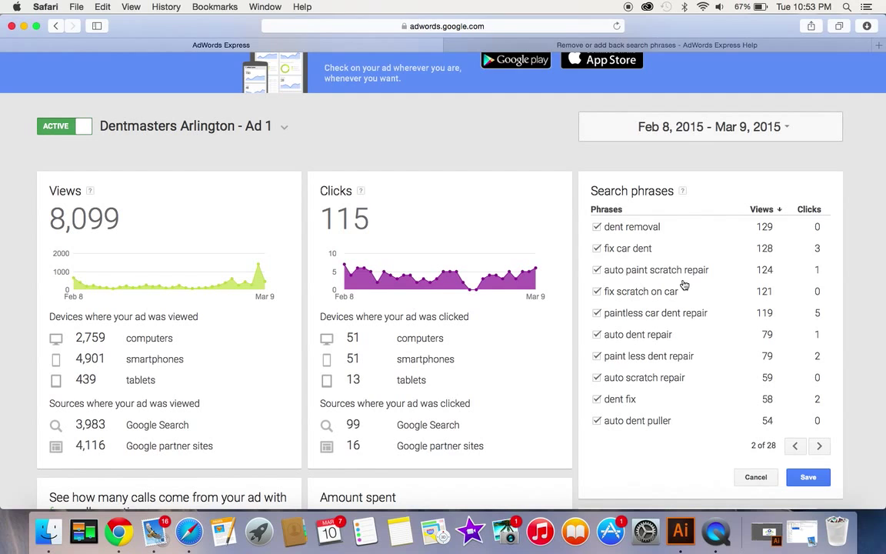
mouse_move(656, 275)
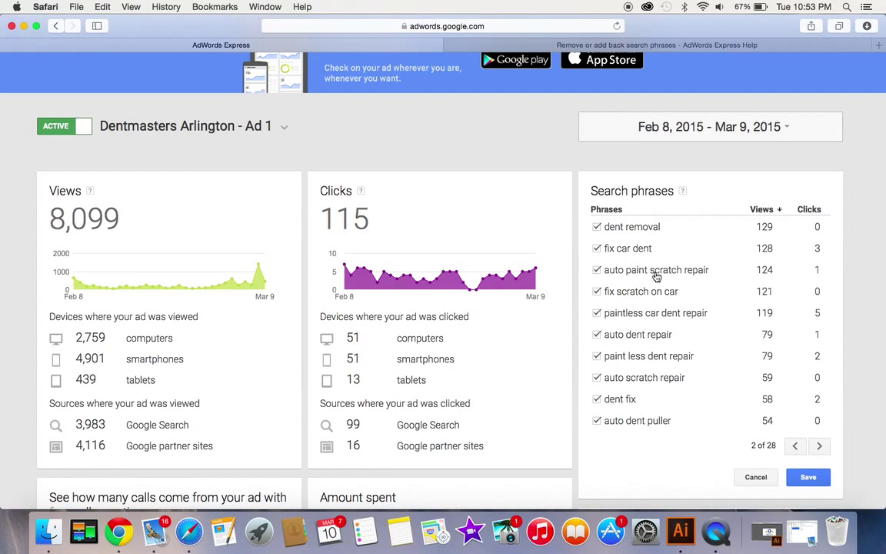
left_click(597, 290)
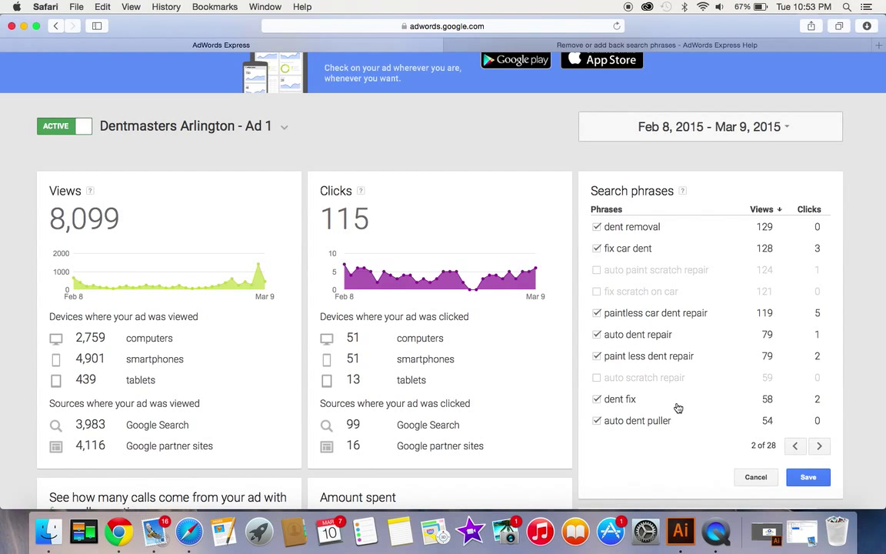
left_click(819, 446)
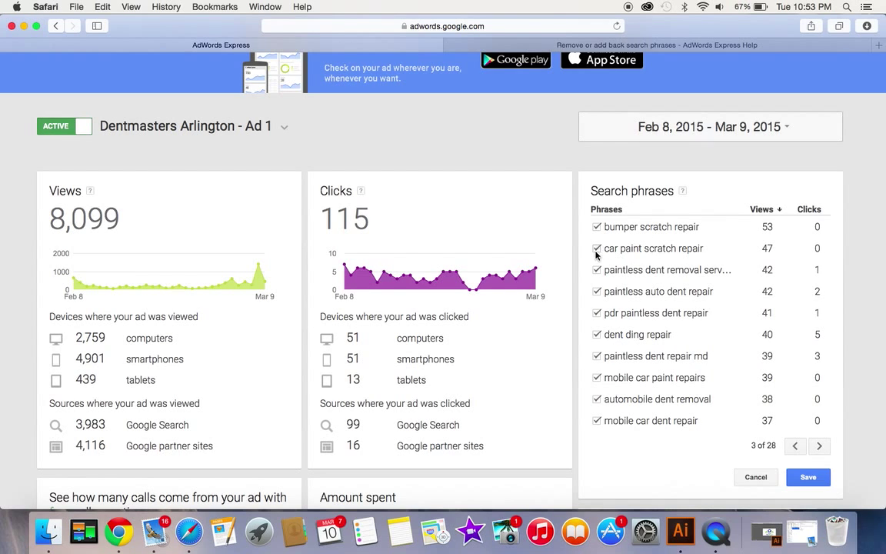
mouse_move(688, 320)
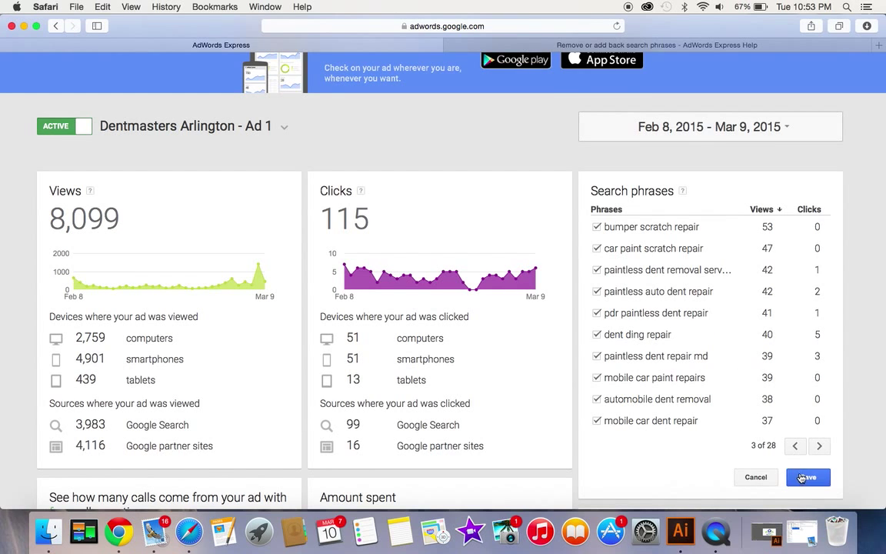
Step: Save the phrase changes and confirm REMOVE in the 'Remove search phrases?' dialog
left_click(808, 477)
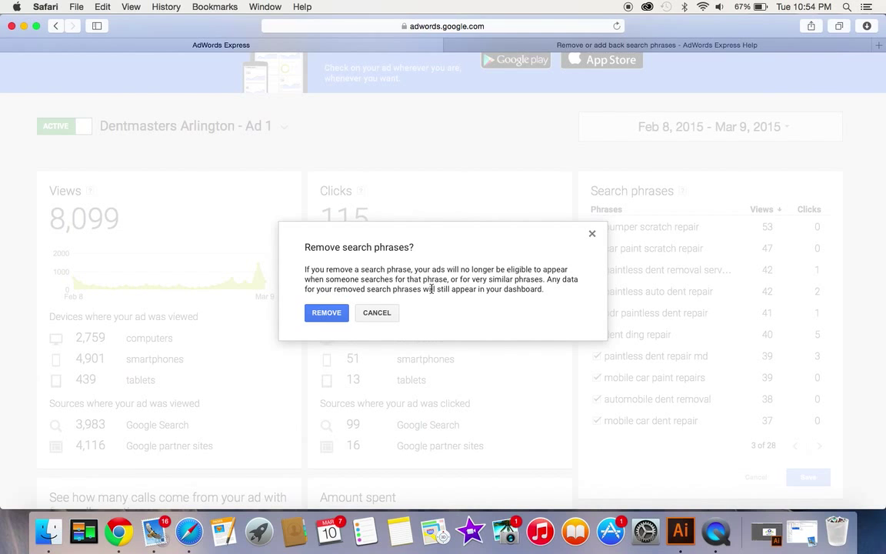
left_click(325, 312)
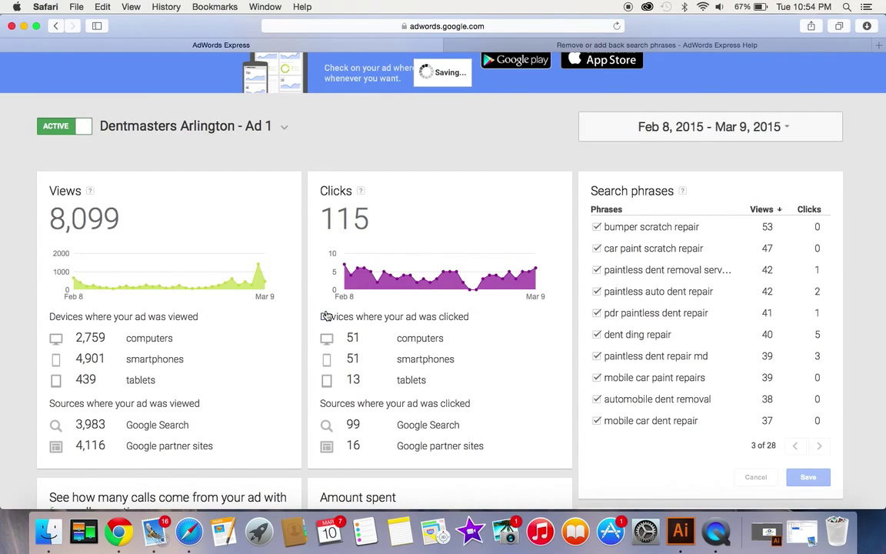
mouse_move(857, 270)
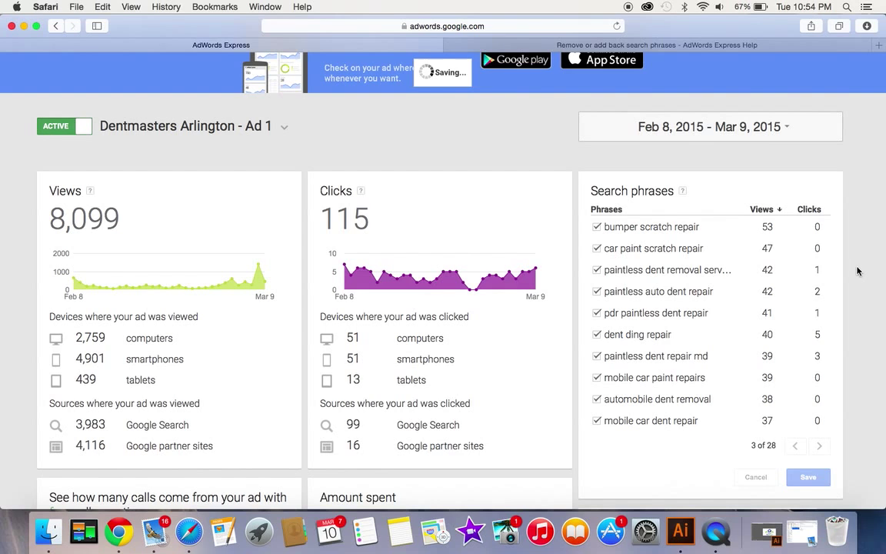
left_click(808, 477)
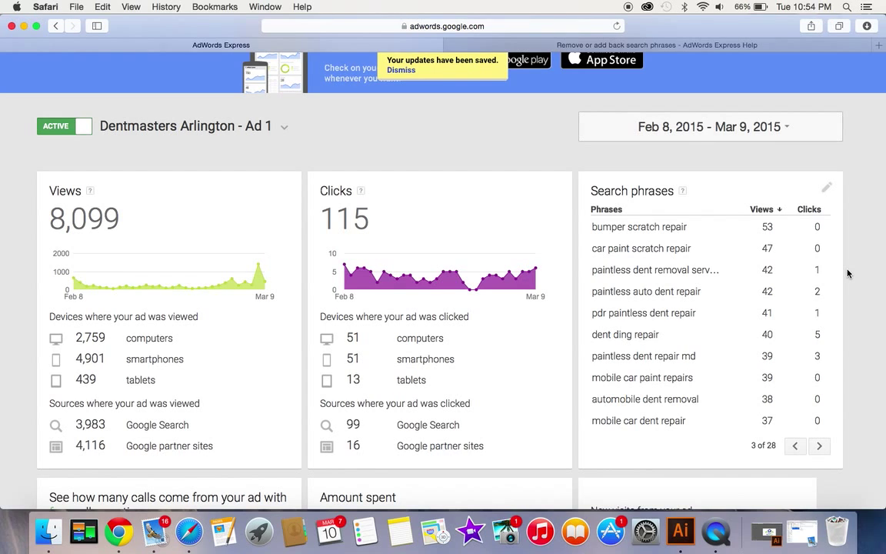
mouse_move(826, 192)
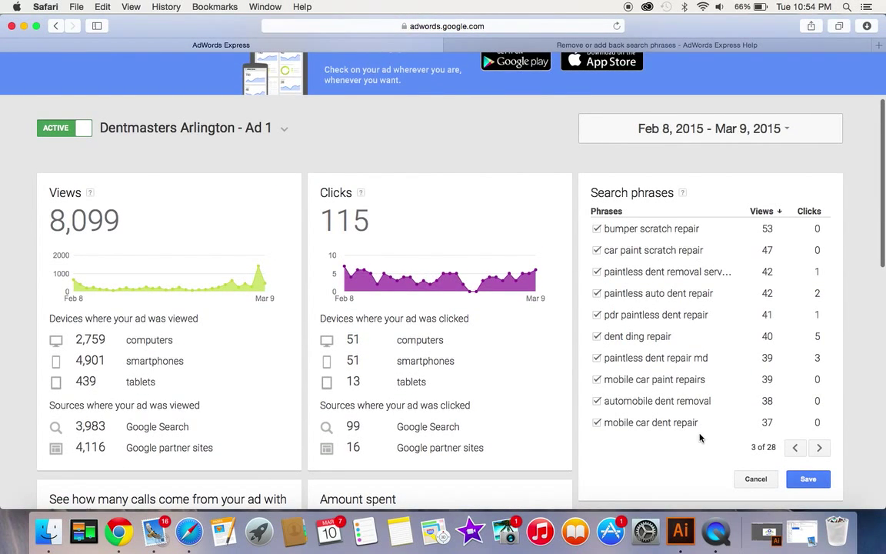
Step: Return to page 2, re-untick 'auto paint scratch repair', and save again
left_click(819, 446)
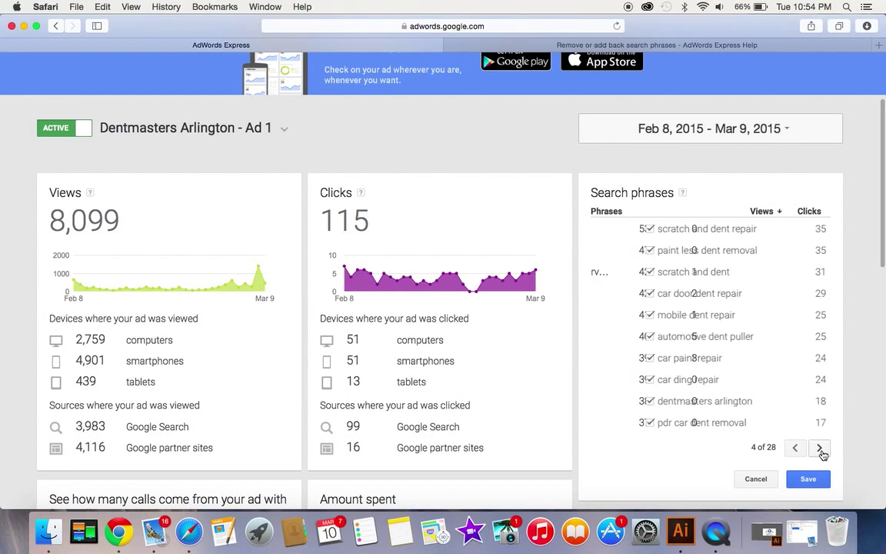
left_click(819, 446)
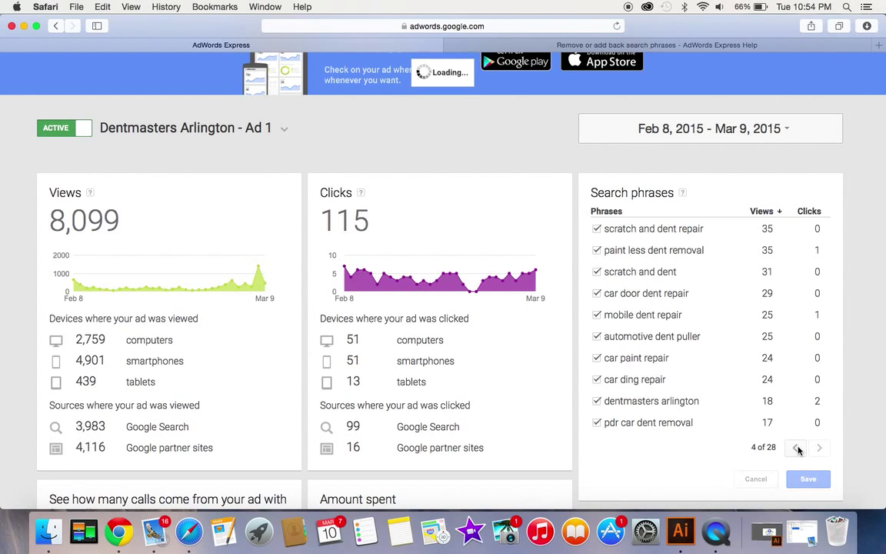
left_click(798, 448)
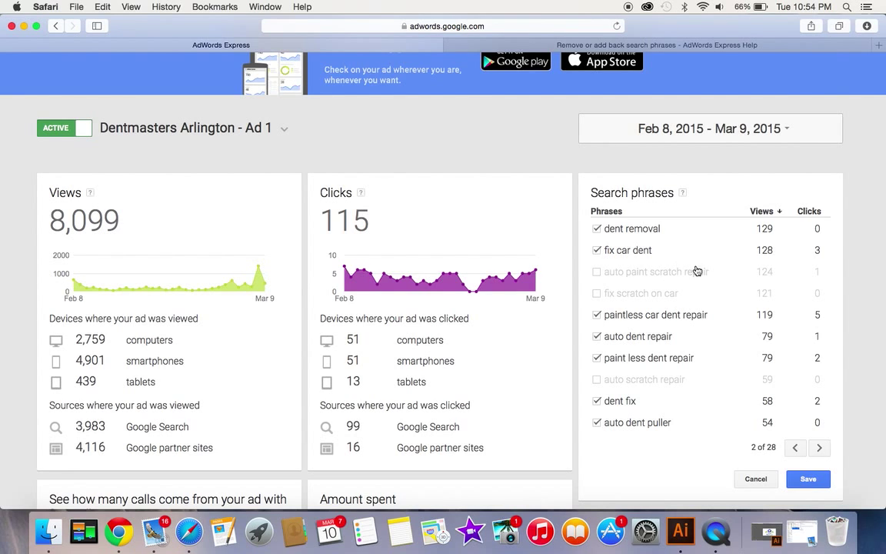
left_click(596, 272)
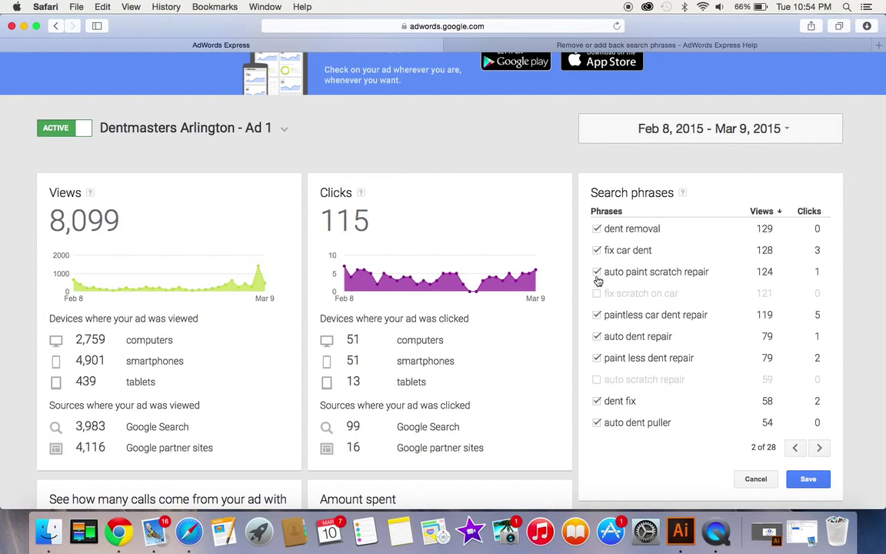
left_click(597, 272)
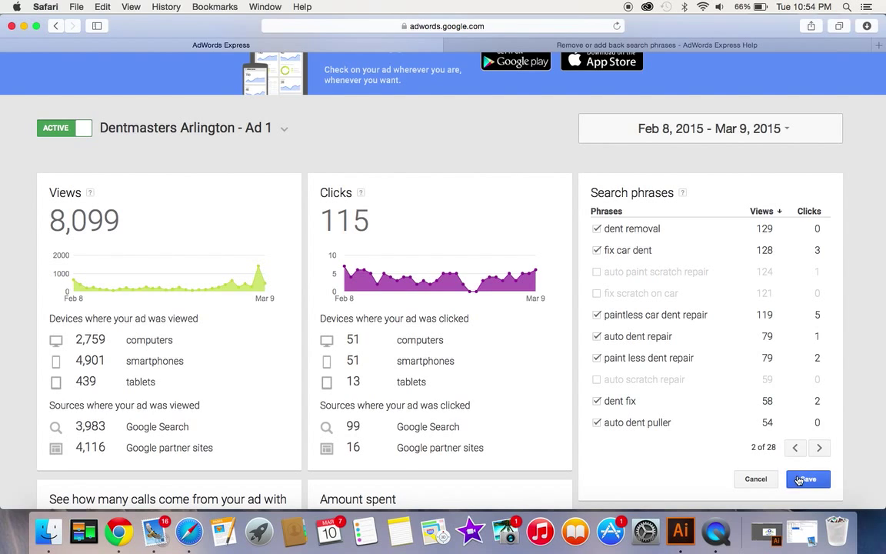
left_click(807, 478)
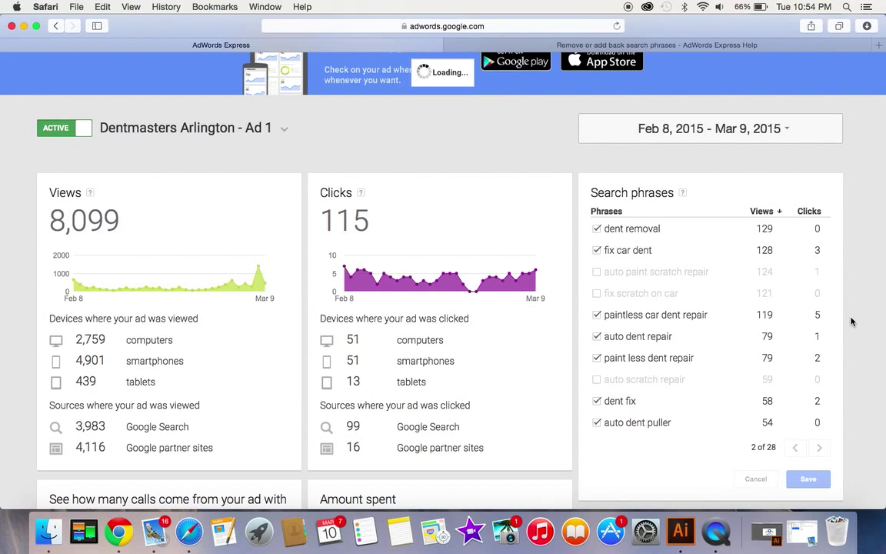
Step: Scroll down to the Search phrases card showing the scratch phrases greyed out
scroll("down", 3)
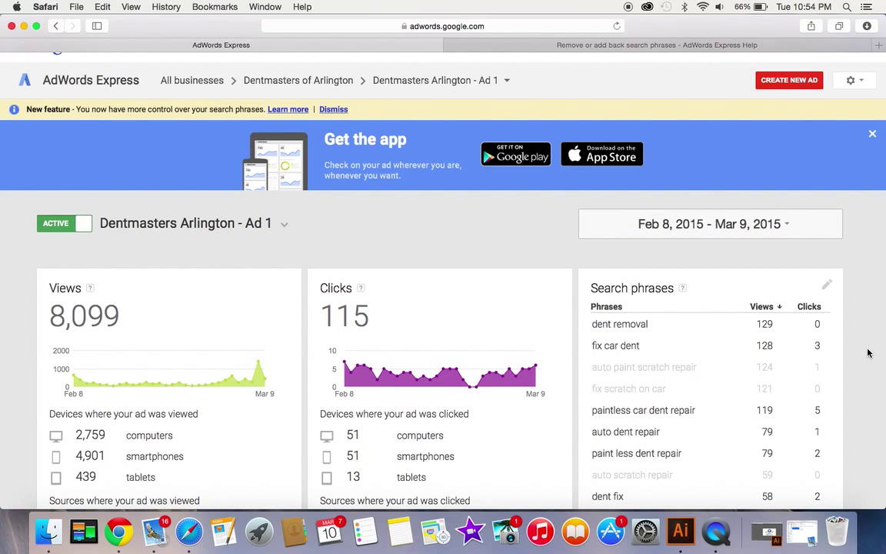
scroll("down", 3)
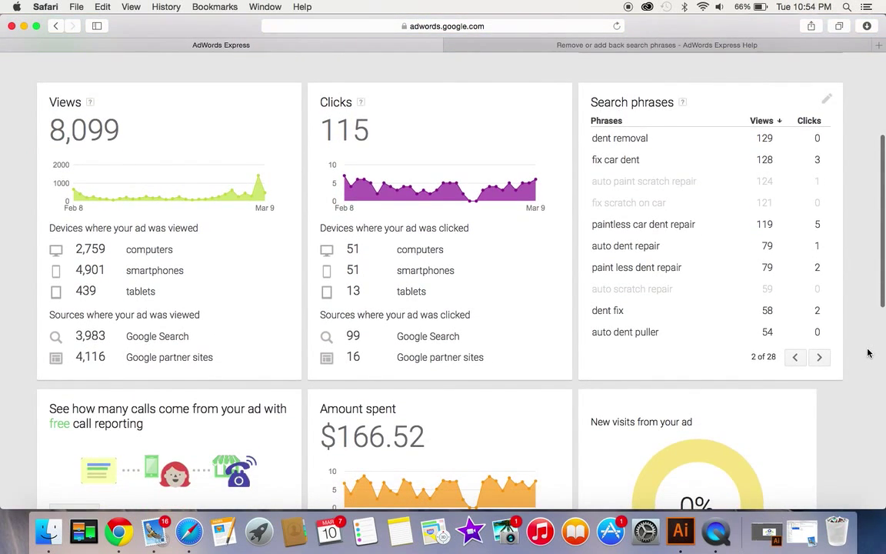